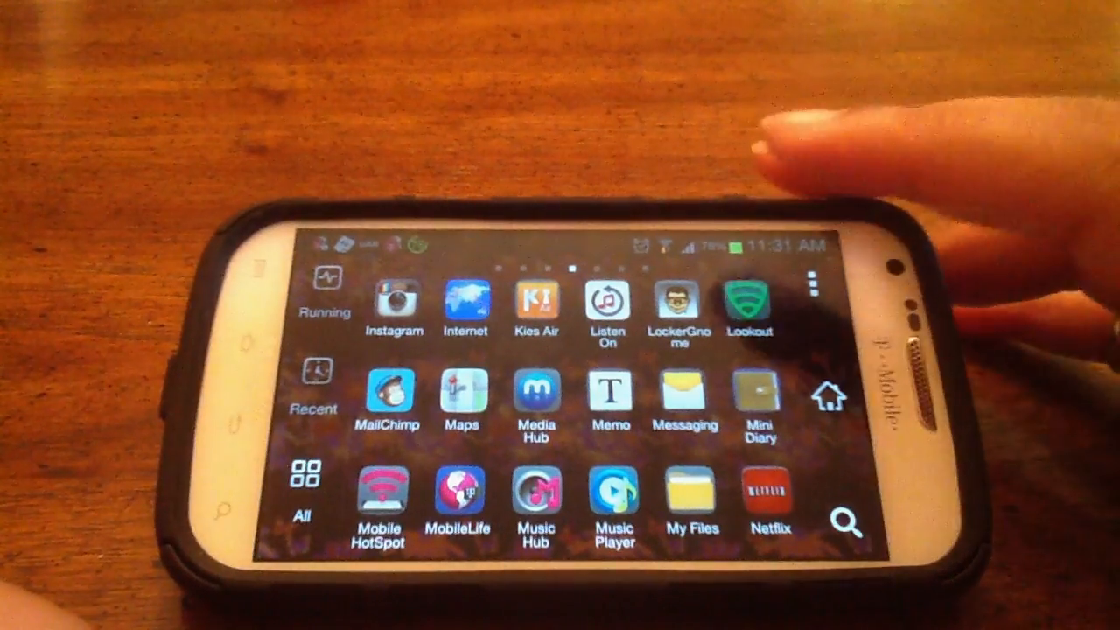
# Step: Open the Hide app list from the app drawer's three-dot menu
pyautogui.click(808, 283)
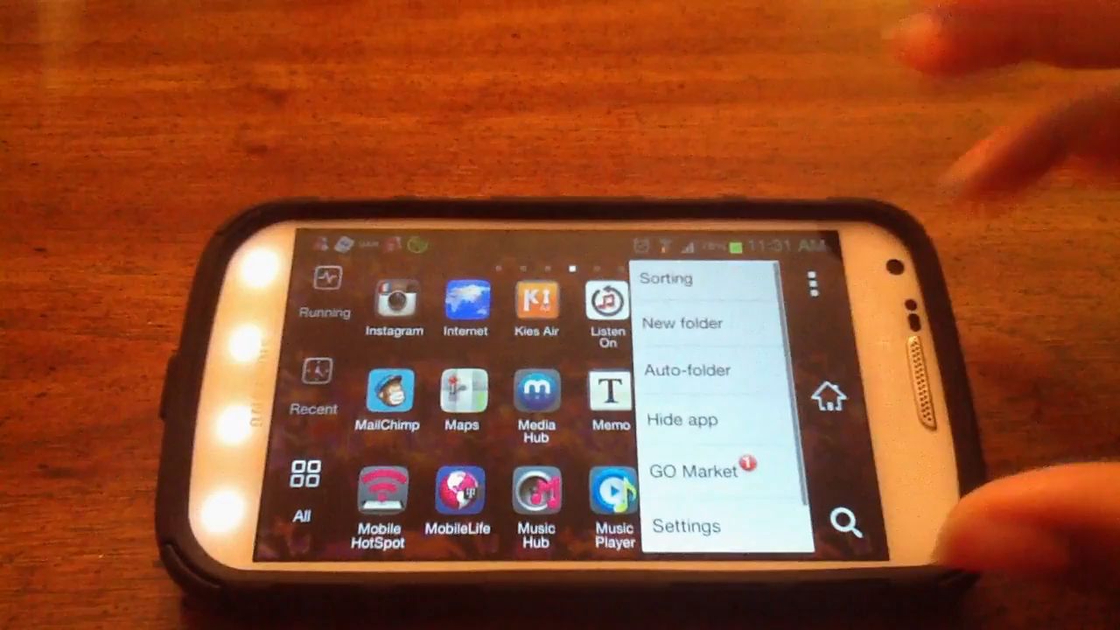
pyautogui.click(682, 420)
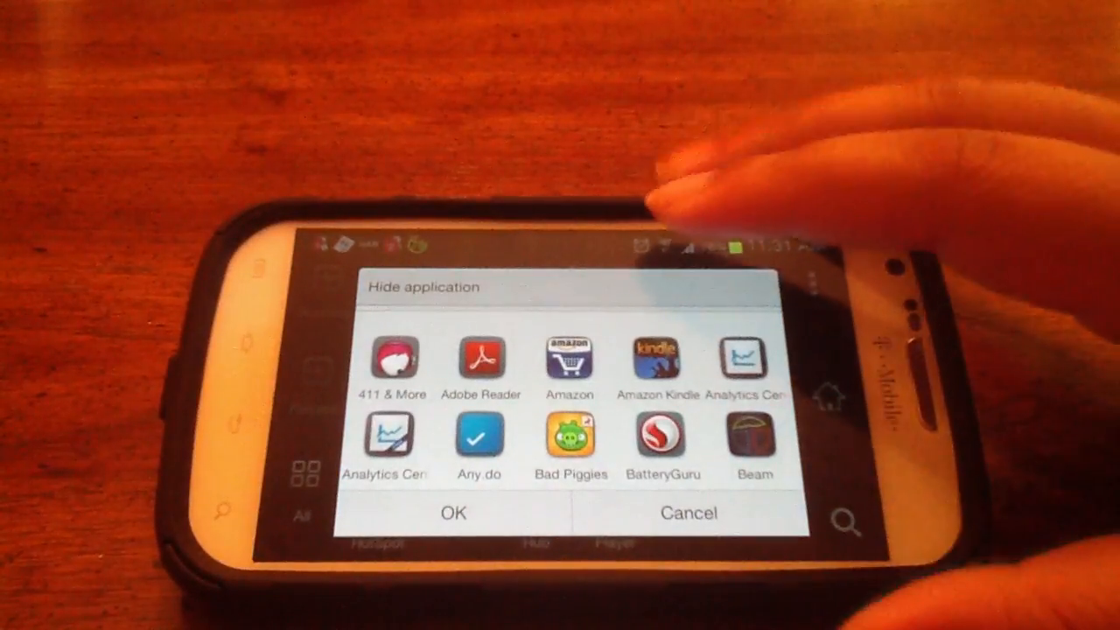
# Step: Hide 411 & More, Adobe Reader and Amazon from the app drawer
pyautogui.click(393, 359)
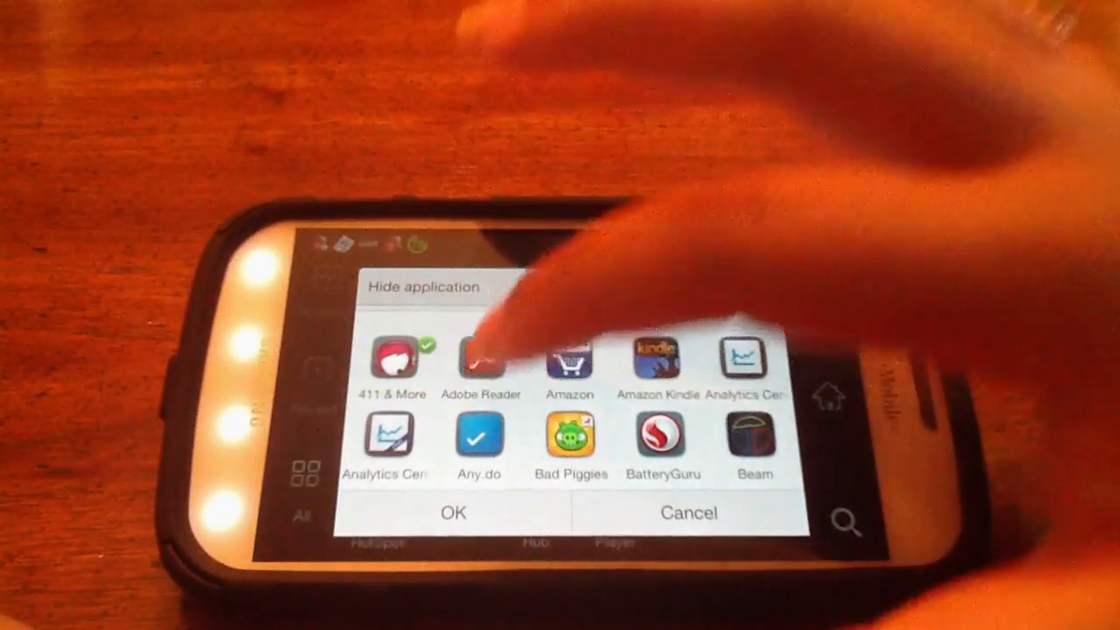
pyautogui.click(480, 359)
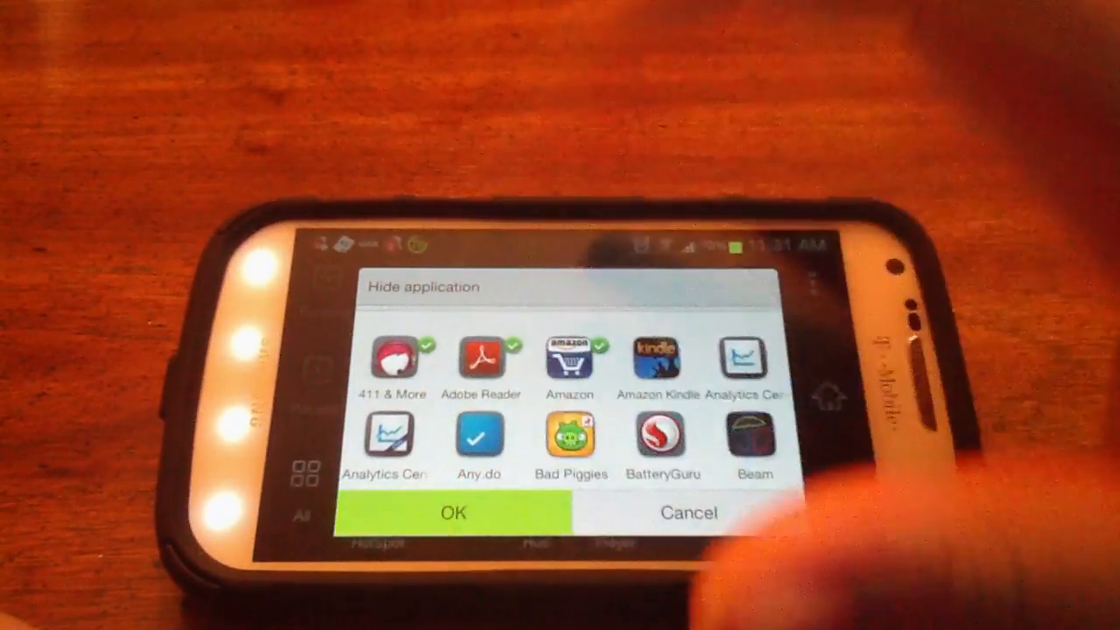
pyautogui.click(452, 513)
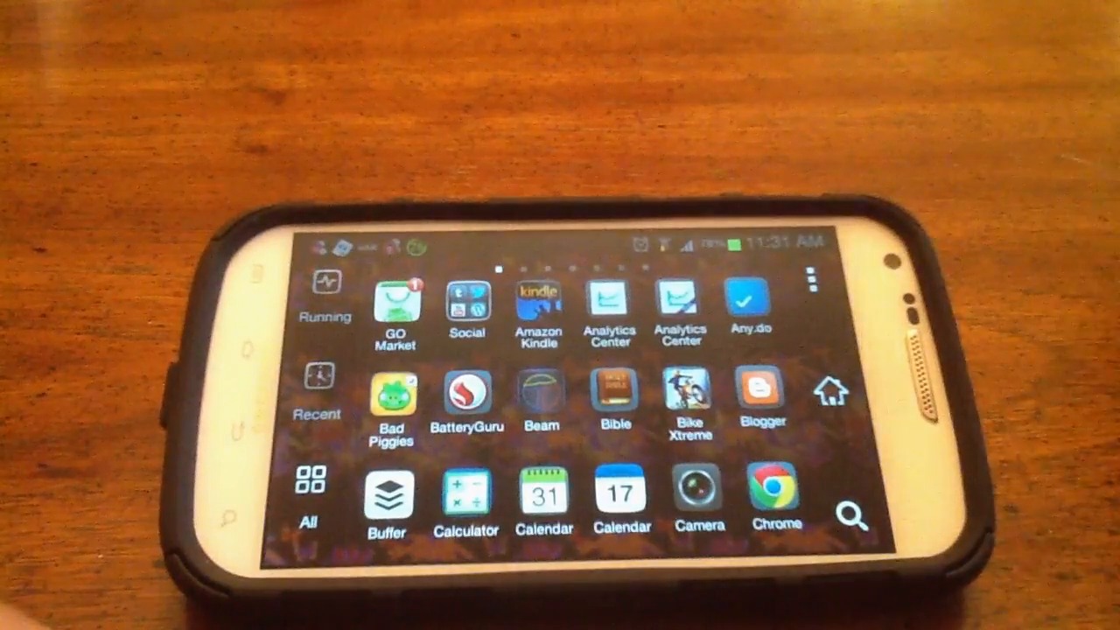
# Step: Reopen the Hide application list via the menu and lock icon
pyautogui.click(809, 279)
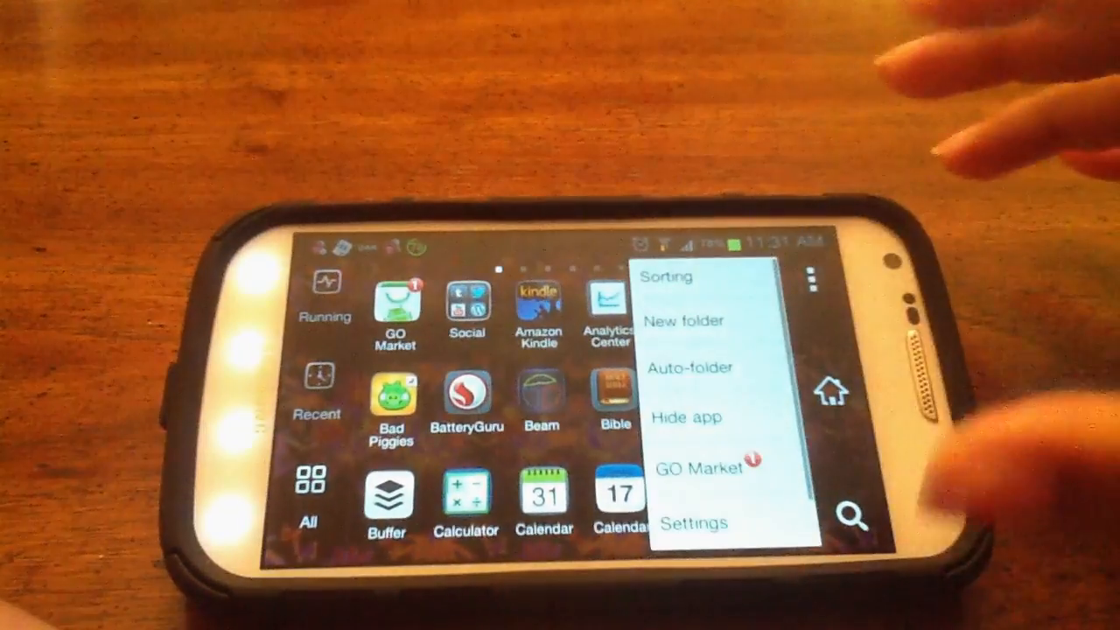
pyautogui.click(686, 417)
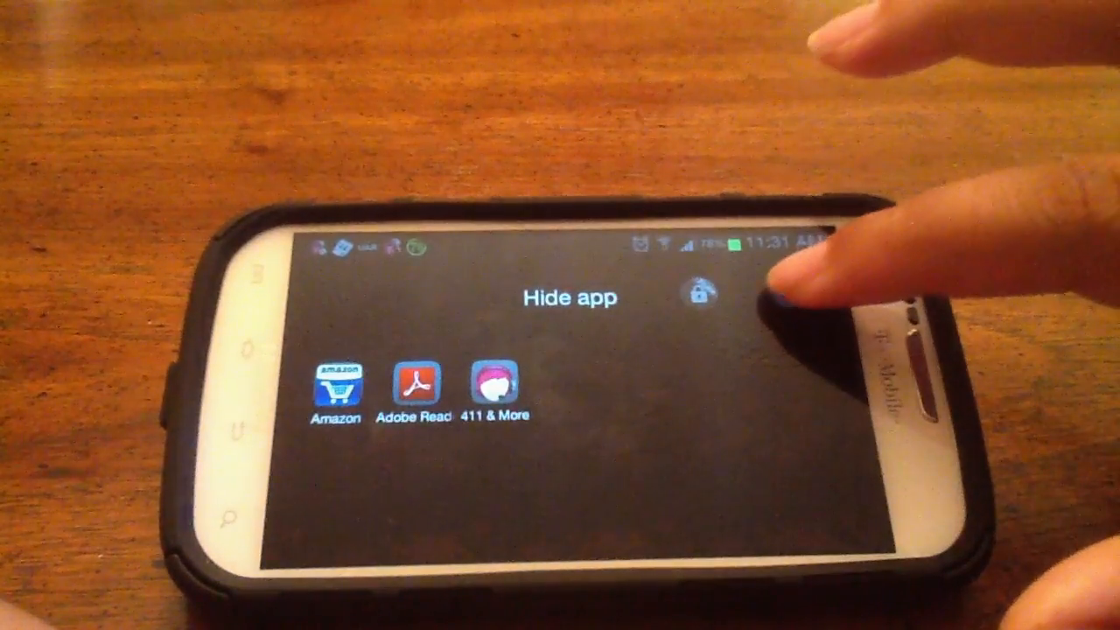
pyautogui.click(700, 295)
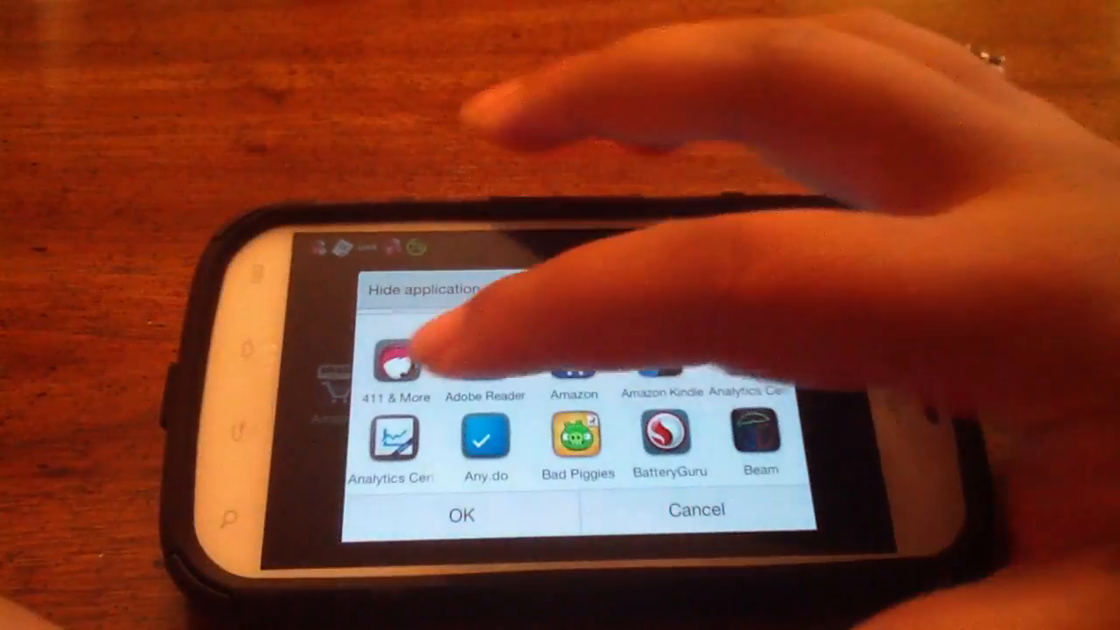